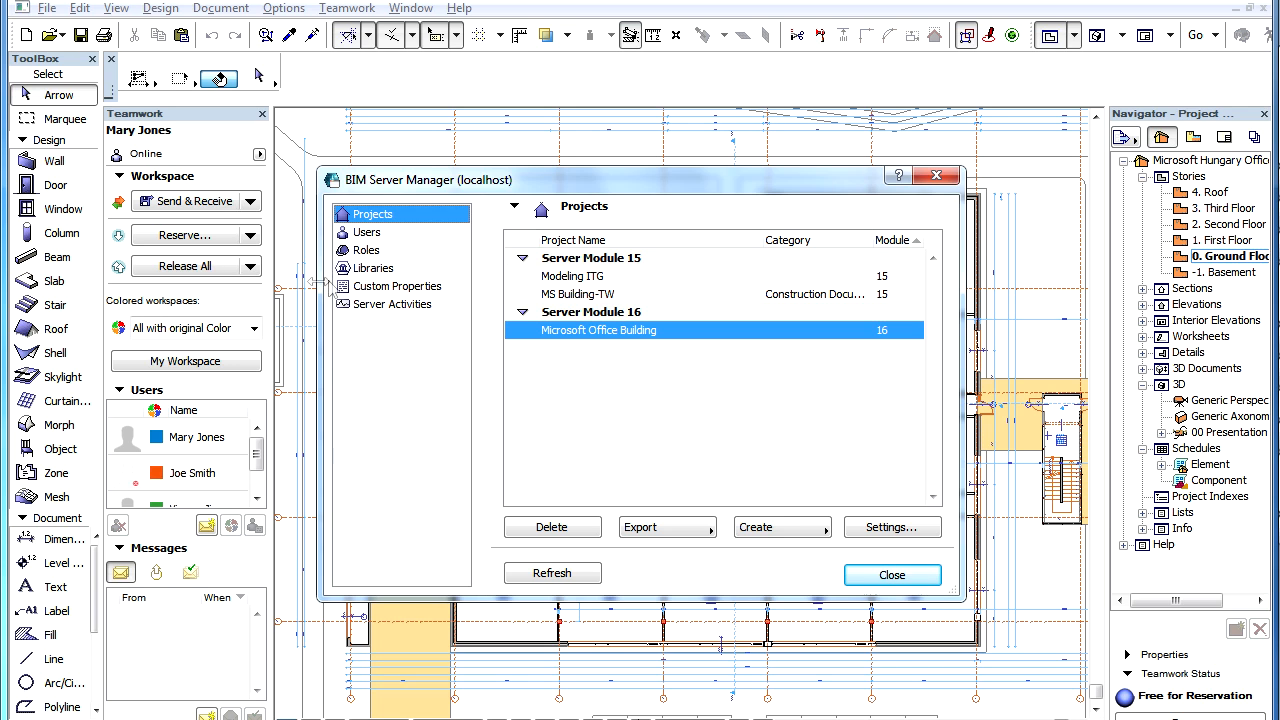
mouse_move(392, 254)
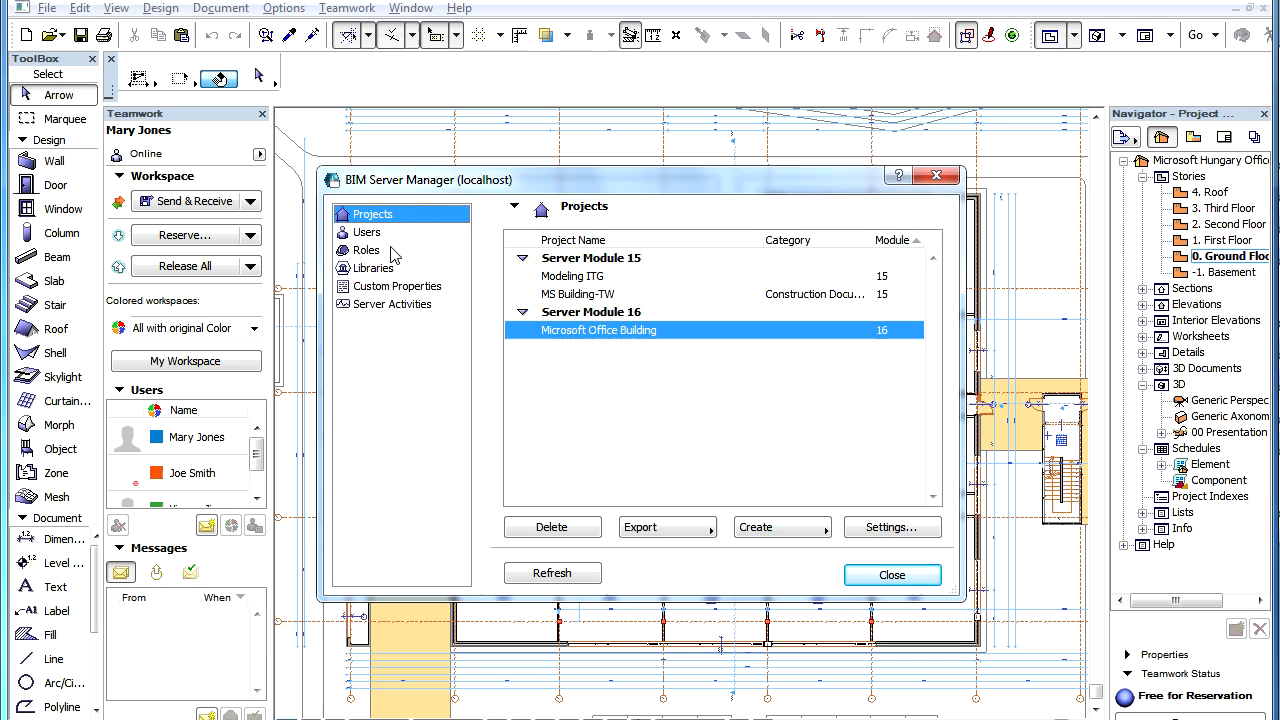
Show the Roles list in BIM Server Manager and select the Lead Architect role.
click(368, 250)
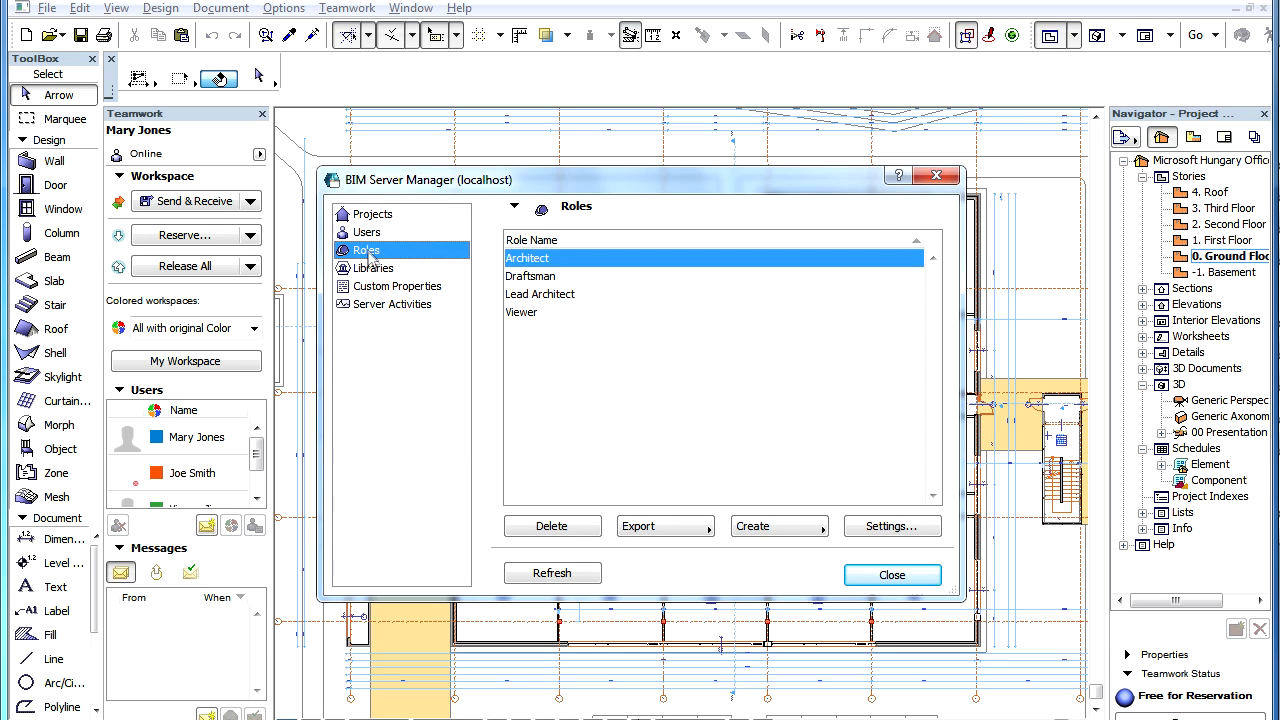
mouse_move(756, 338)
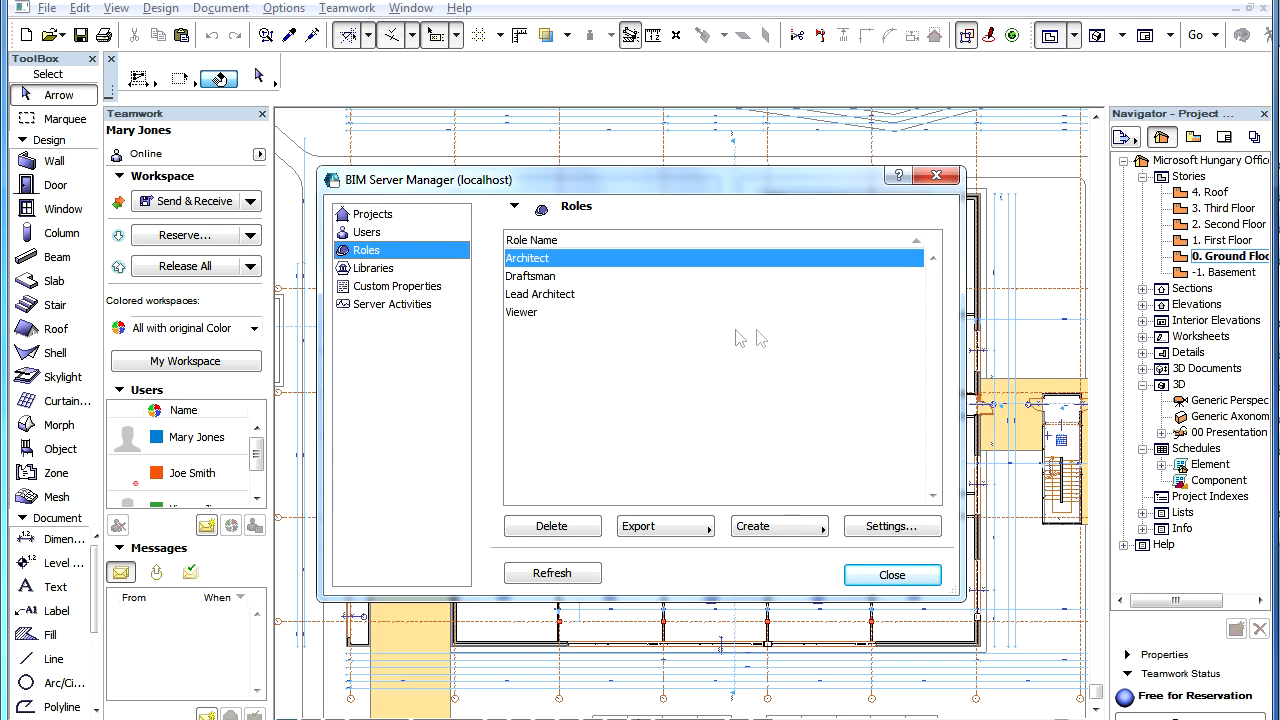
mouse_move(584, 302)
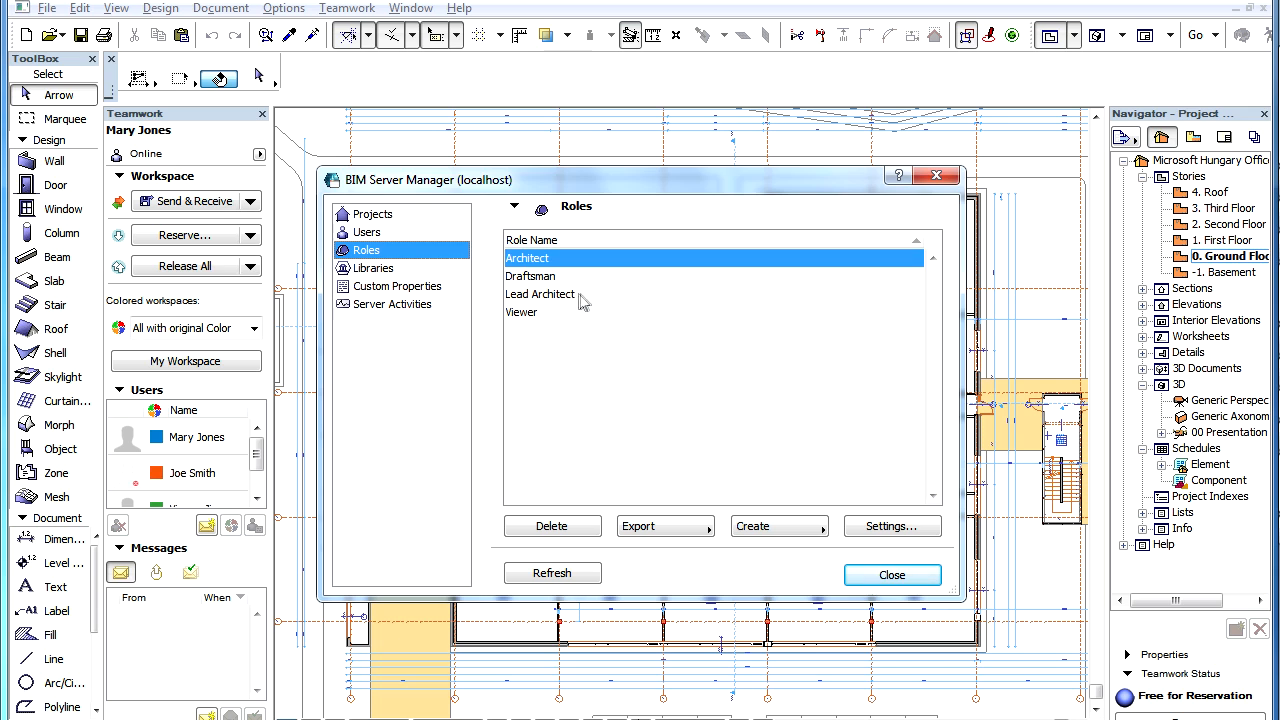
click(540, 294)
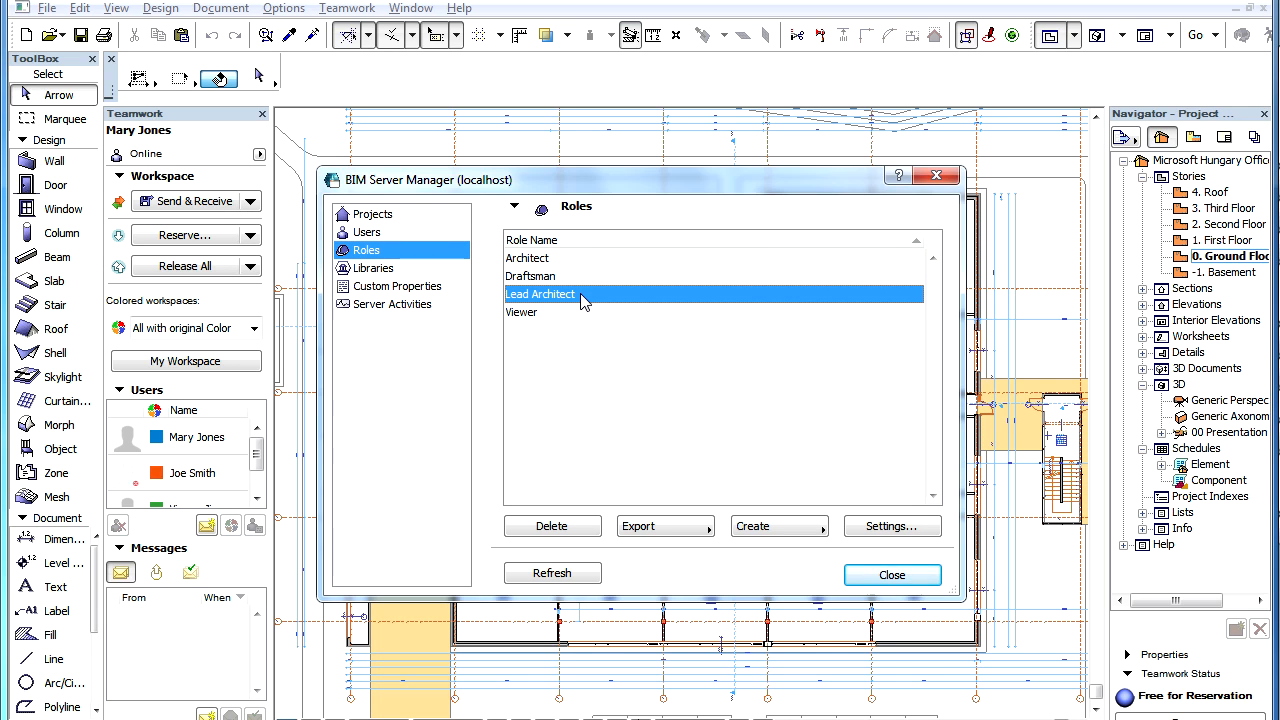
mouse_move(700, 392)
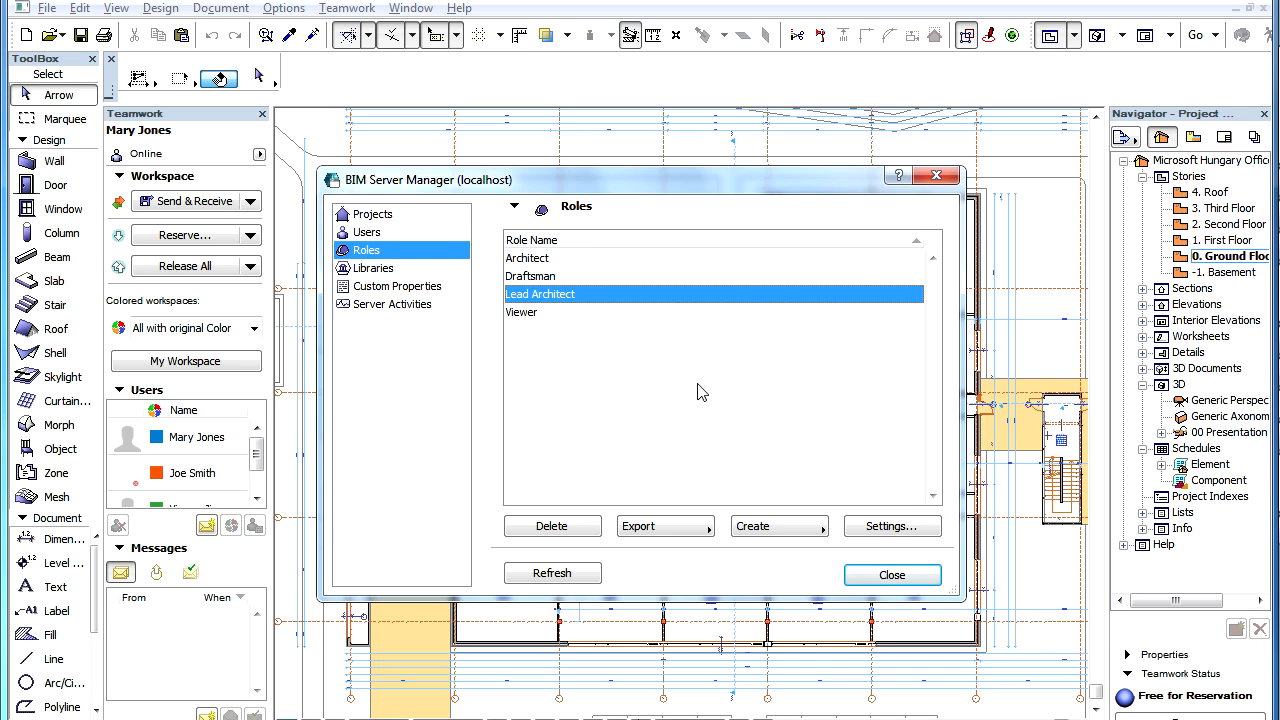
mouse_move(892, 526)
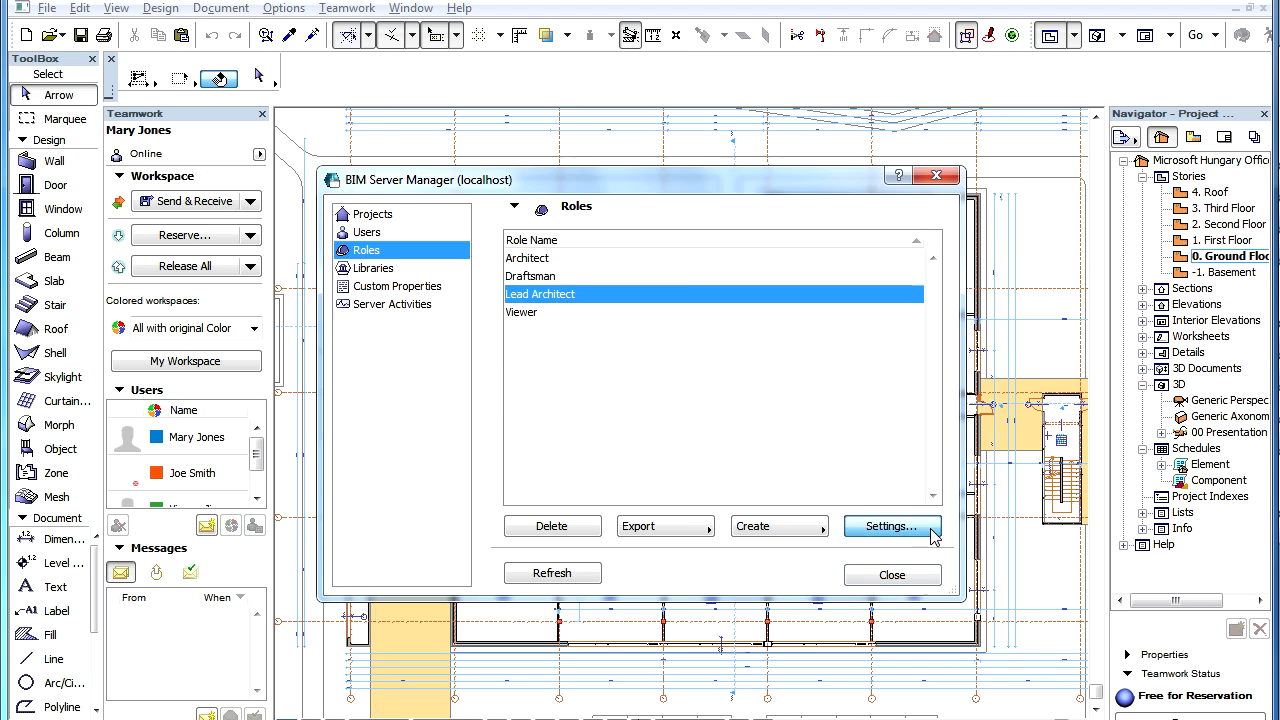
In Lead Architect's Role Settings, tick PLN Backup - Use computer for creating under More.
click(890, 526)
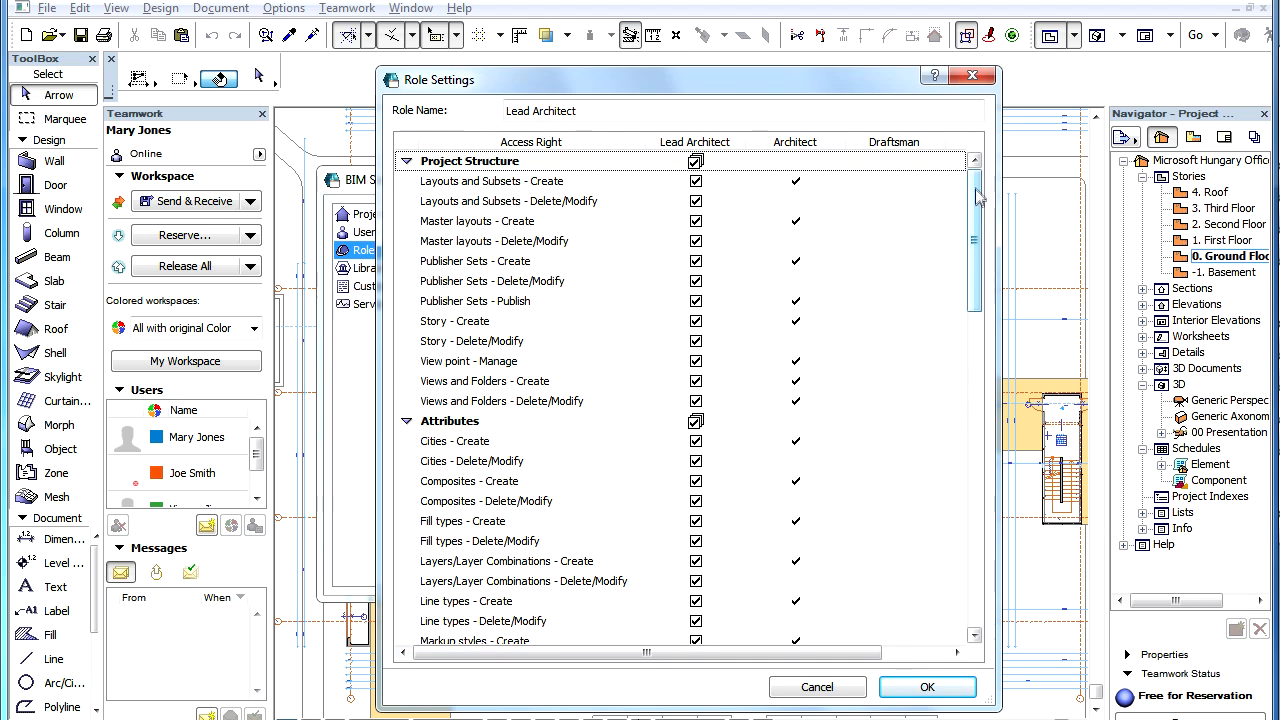
scroll(down, 3)
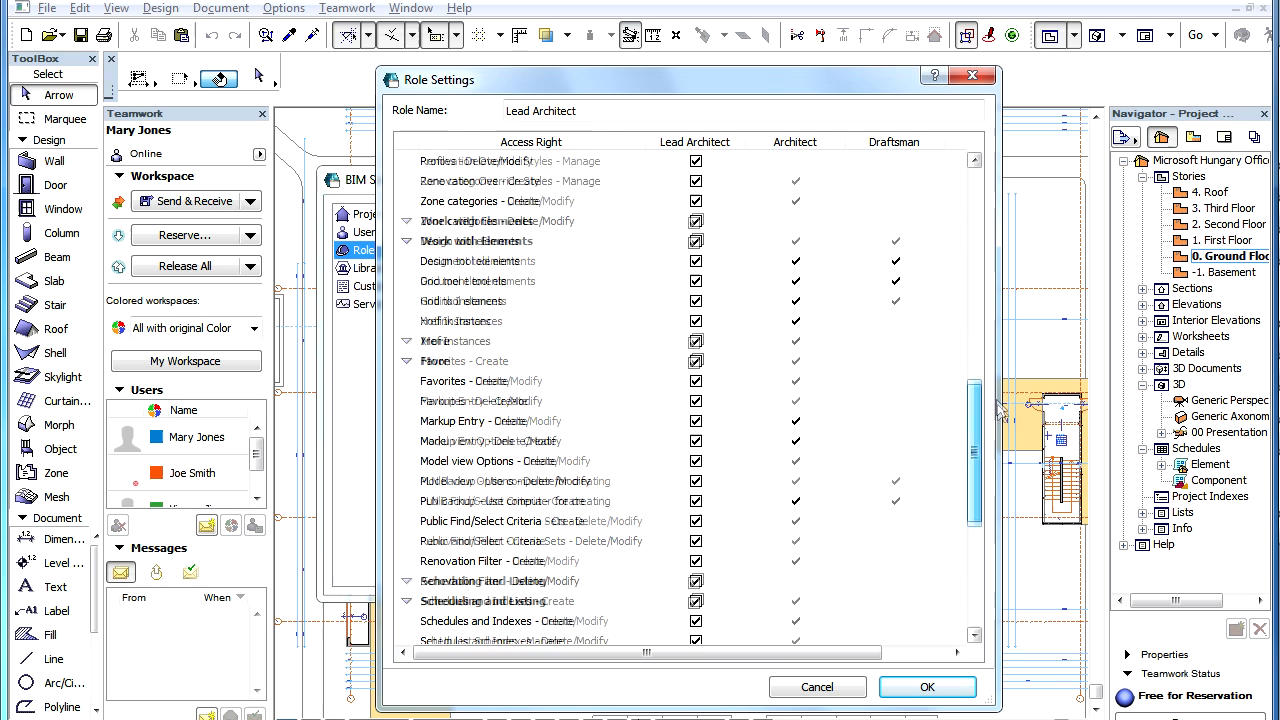
scroll(down, 3)
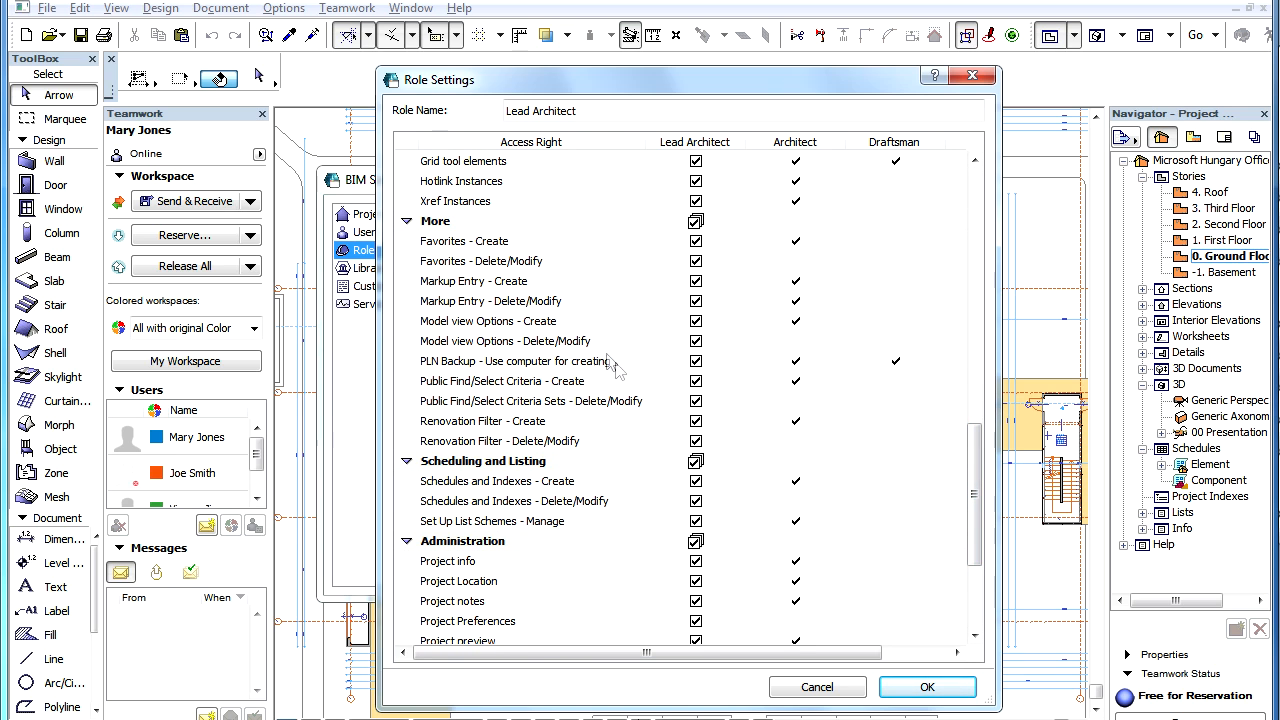
click(512, 360)
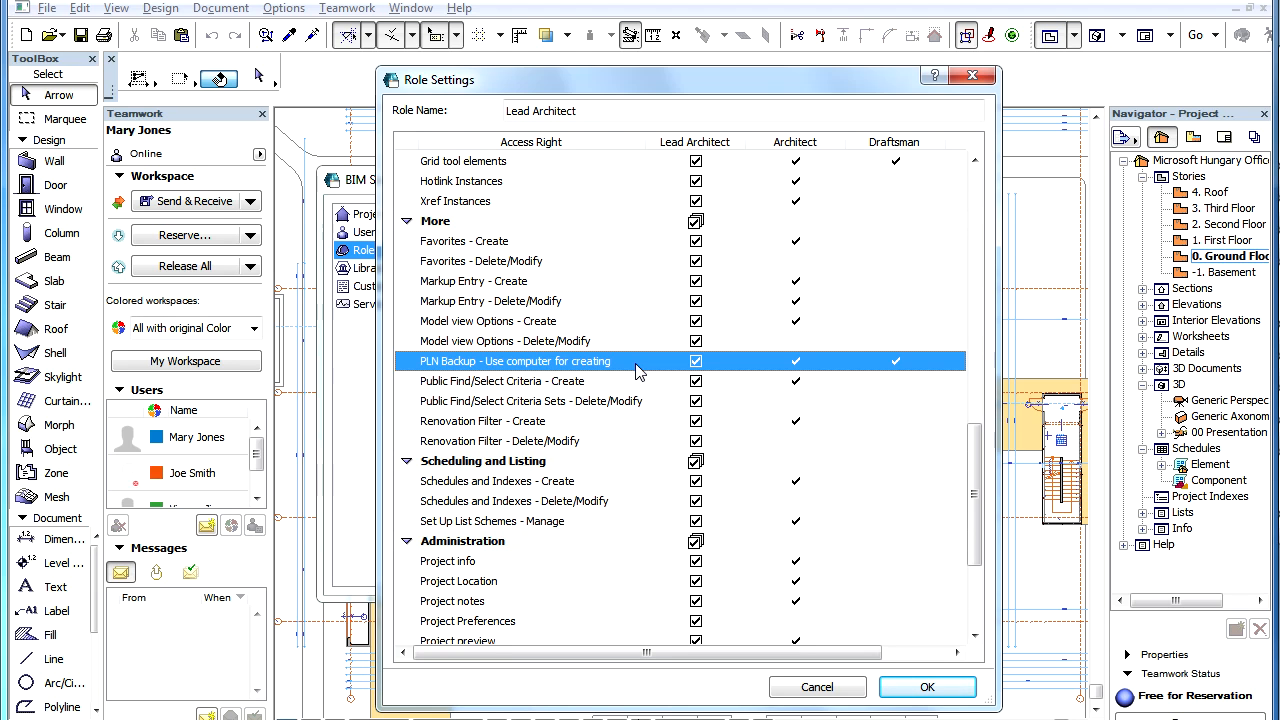
mouse_move(676, 356)
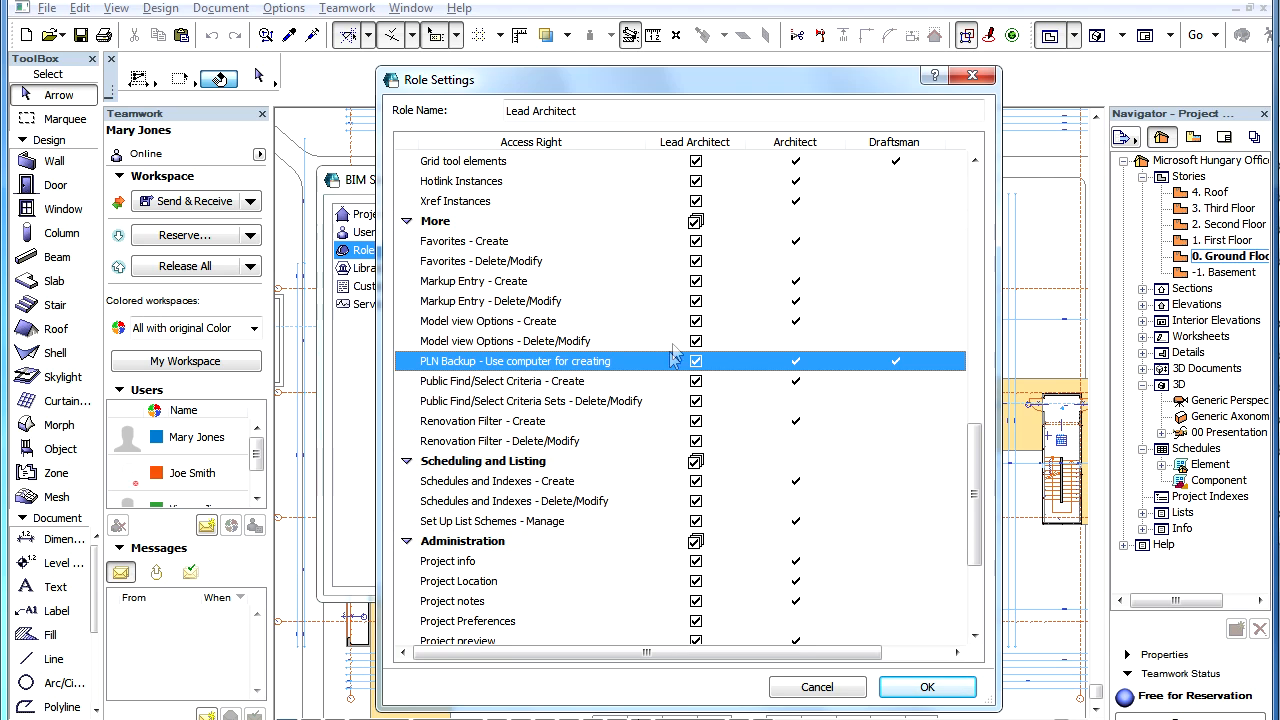
mouse_move(738, 372)
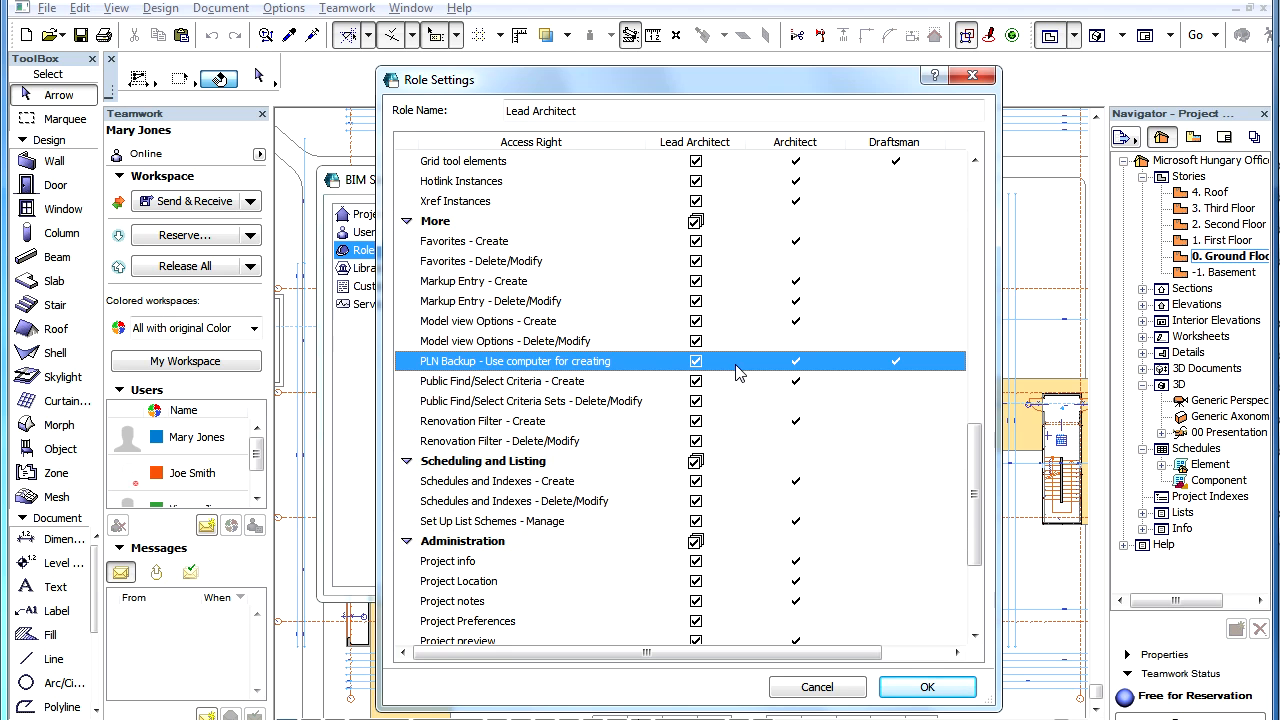
Confirm the changed Lead Architect access rights with OK.
click(924, 688)
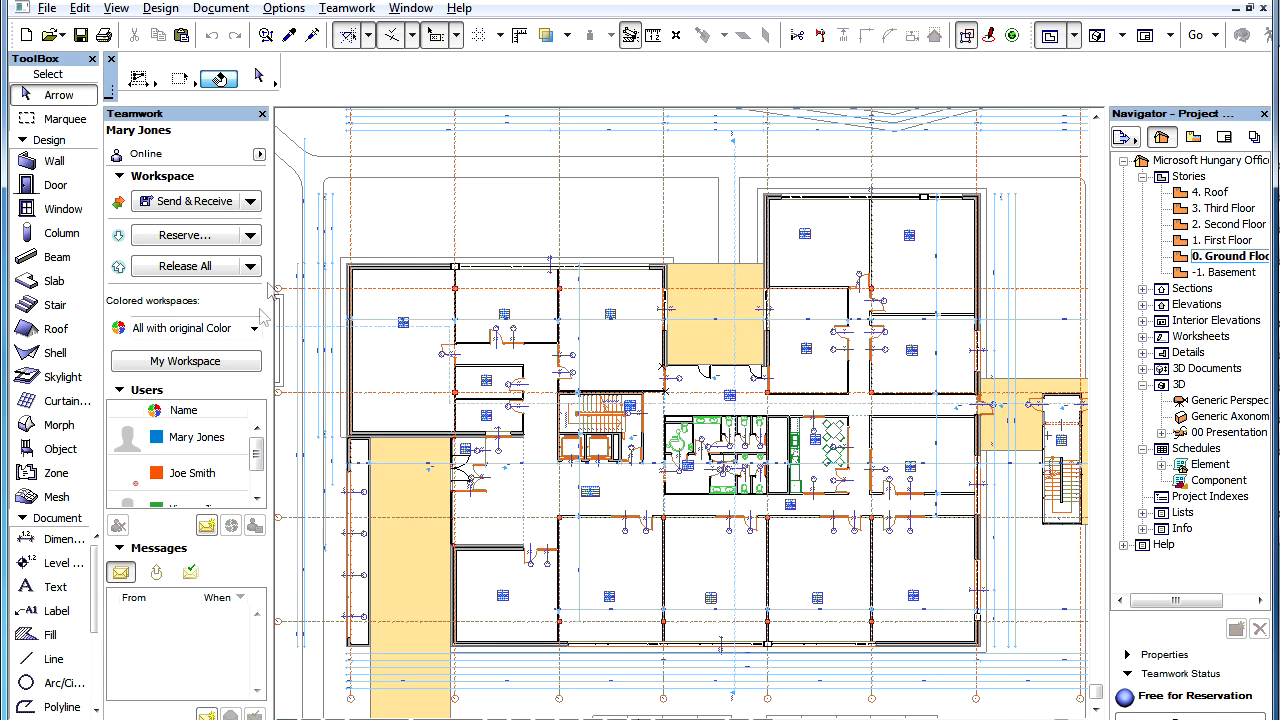
mouse_move(260, 316)
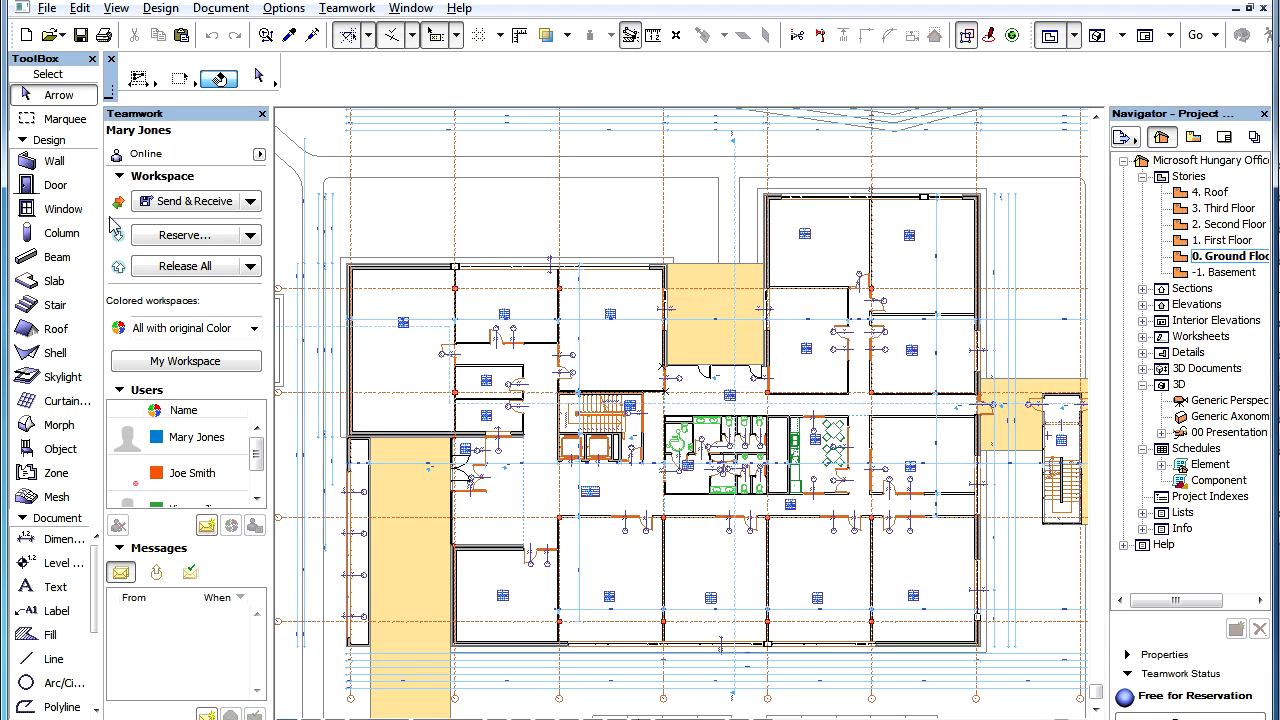
mouse_move(170, 164)
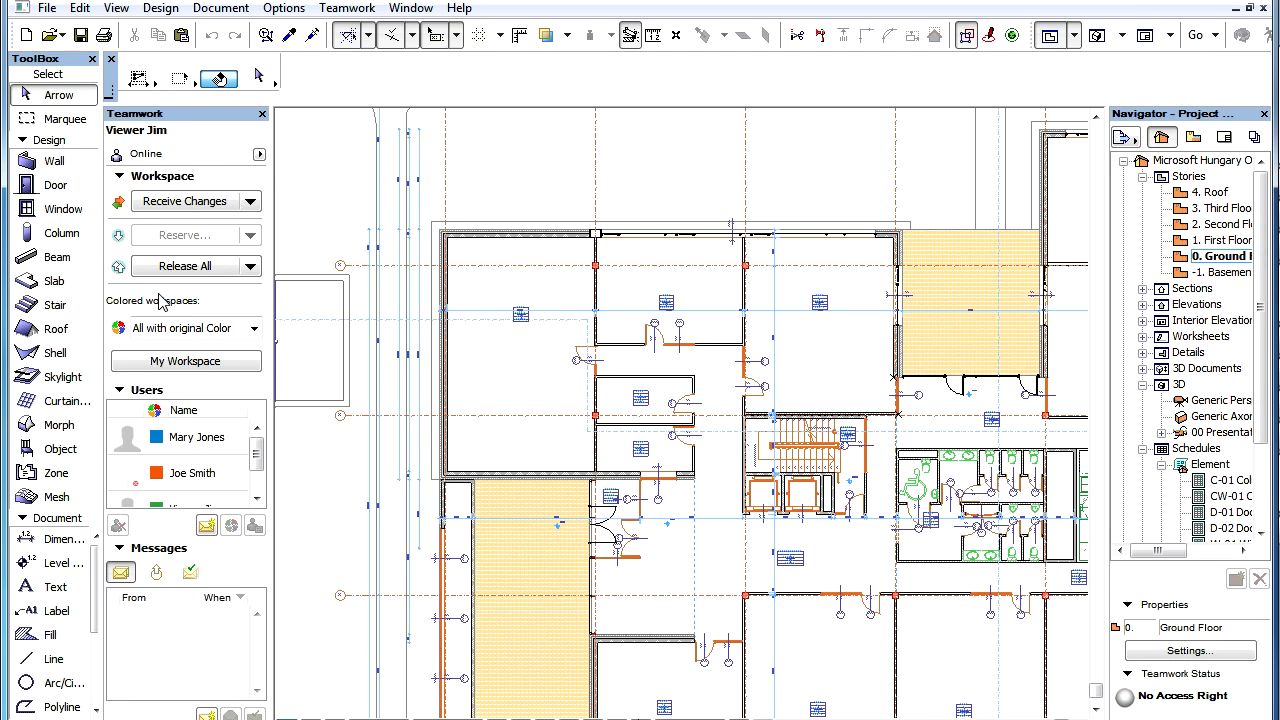
mouse_move(124, 236)
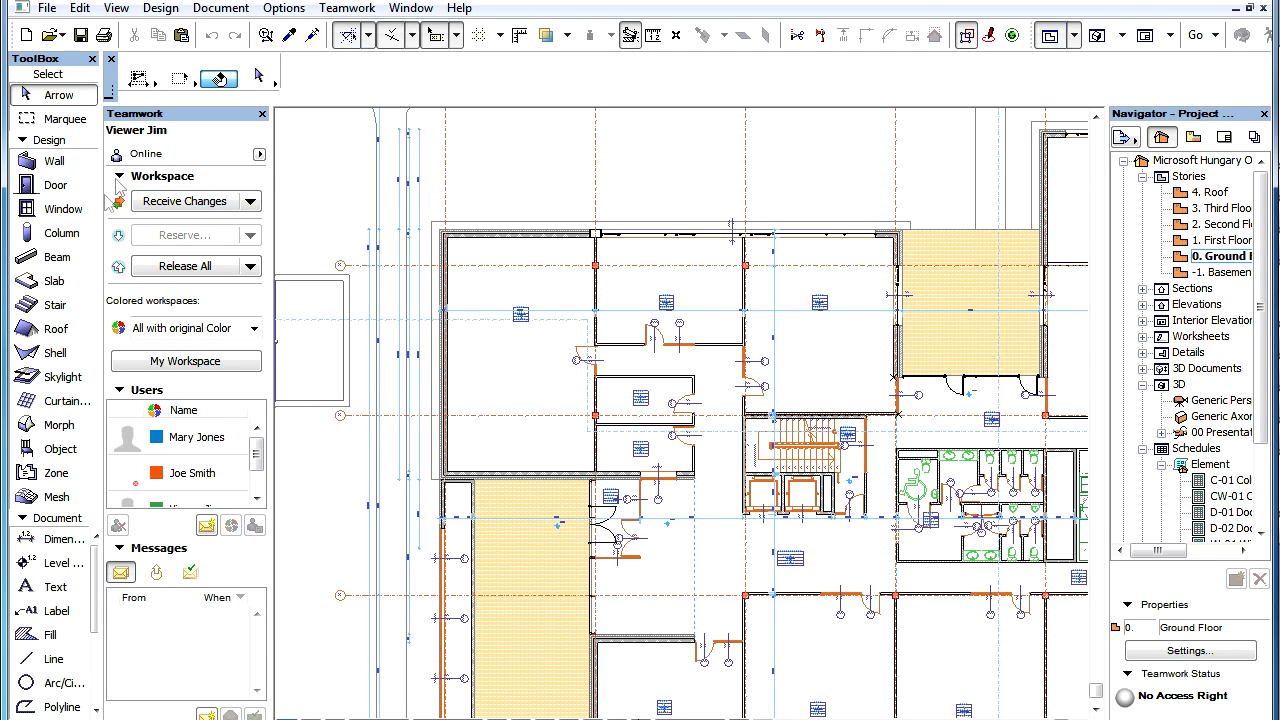
mouse_move(90, 272)
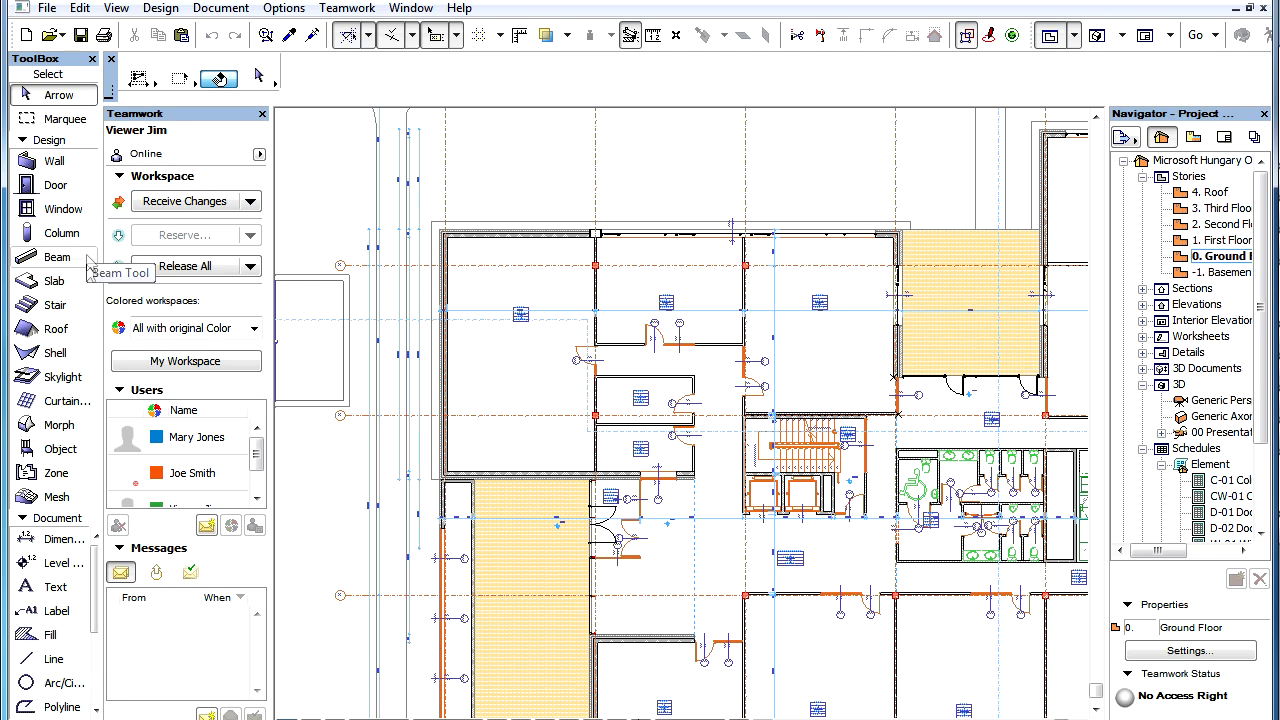
mouse_move(250, 304)
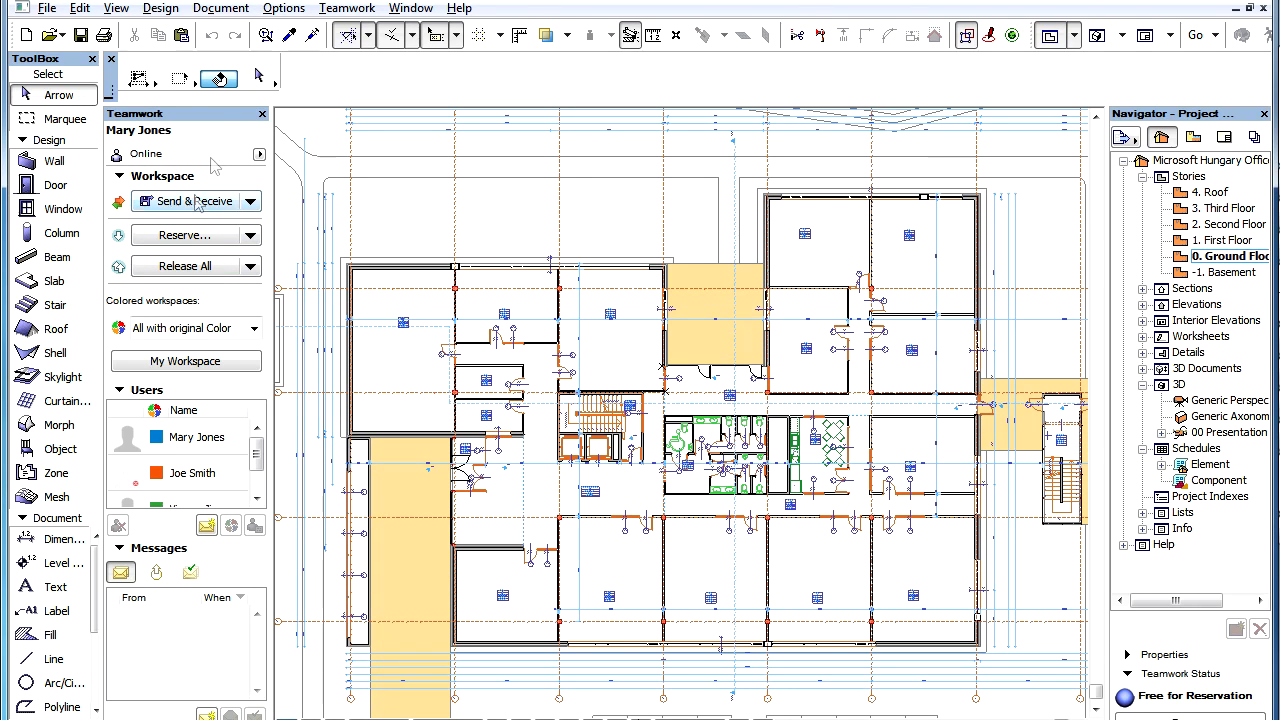
Bring up Teamwork Project Settings via Teamwork > Project to view the Backups list.
click(346, 8)
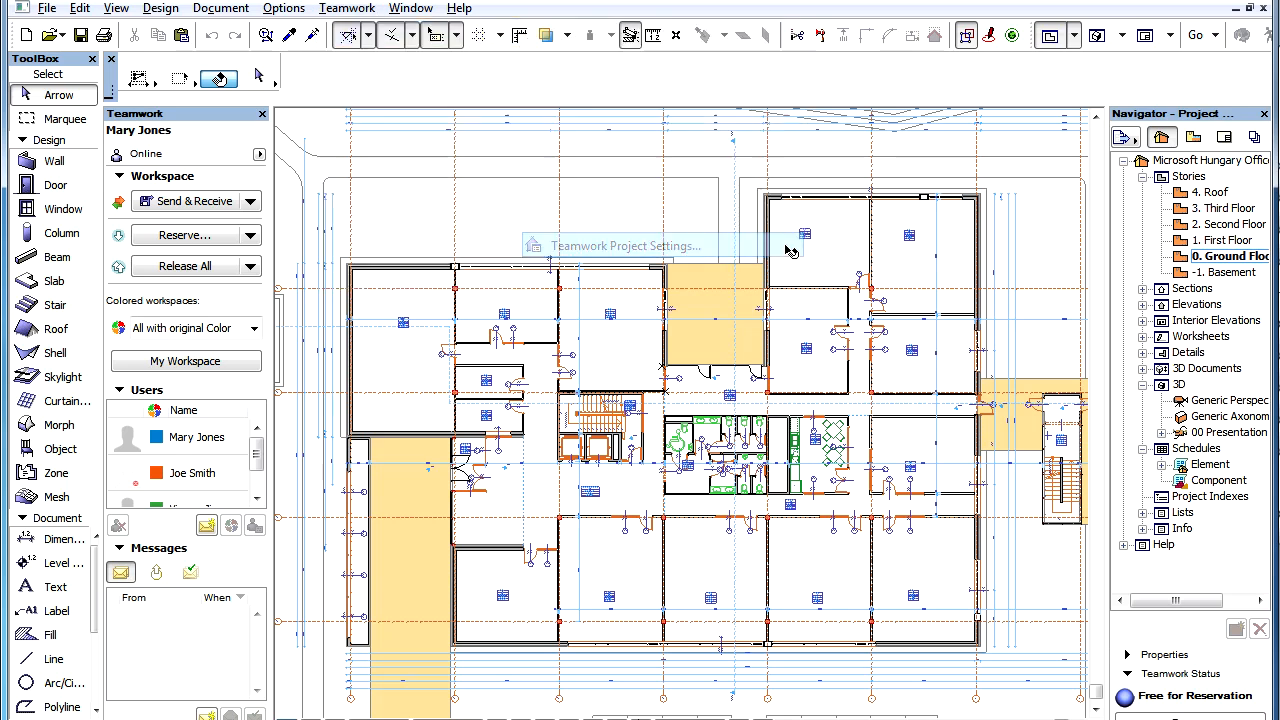
click(626, 246)
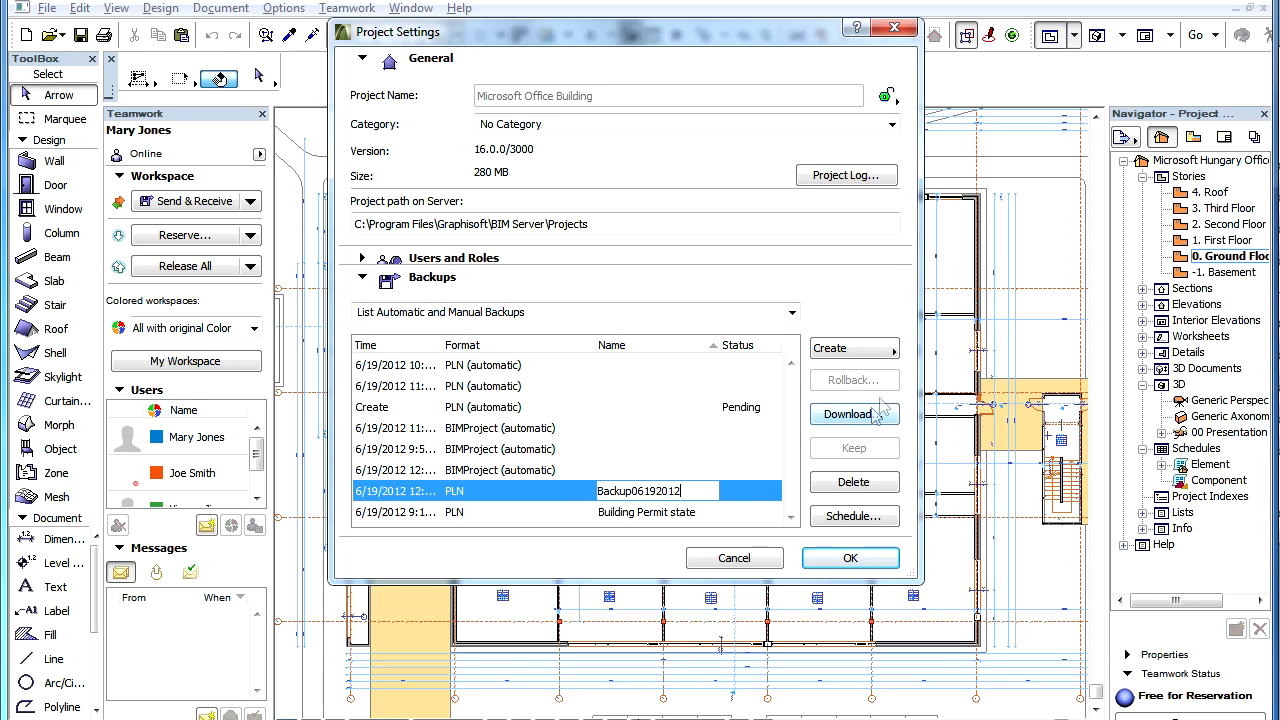
mouse_move(878, 350)
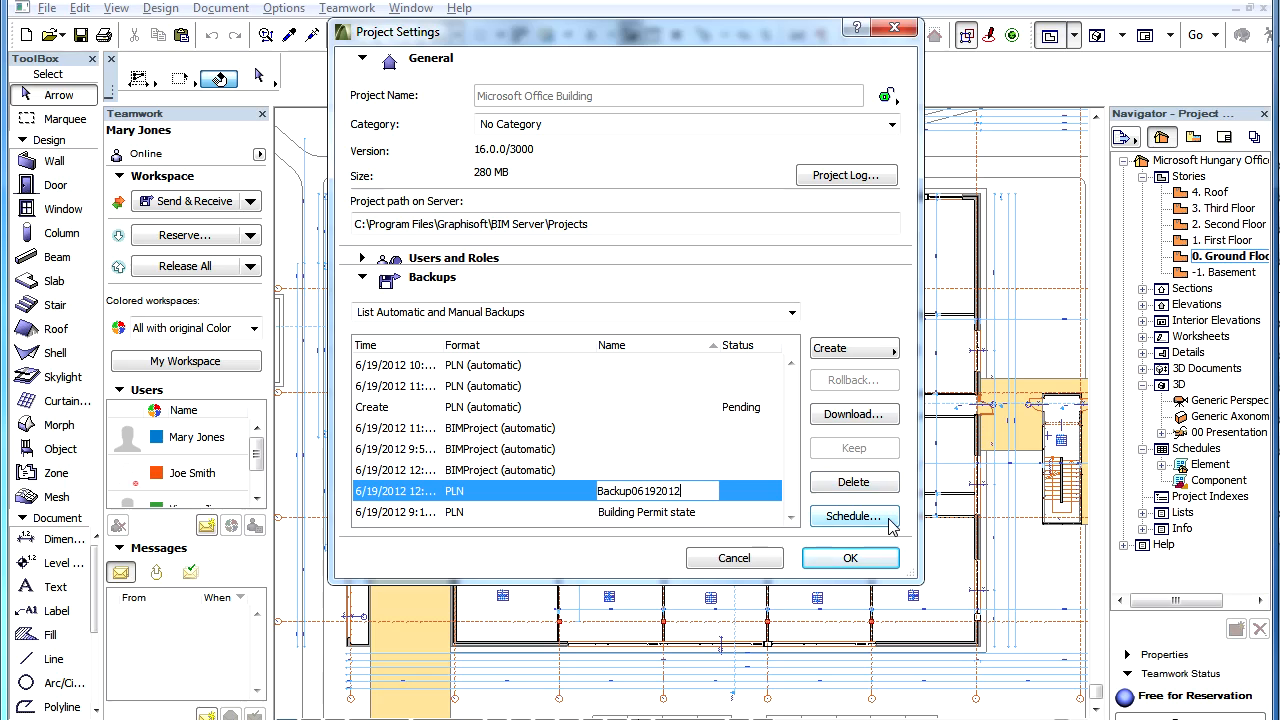
mouse_move(852, 414)
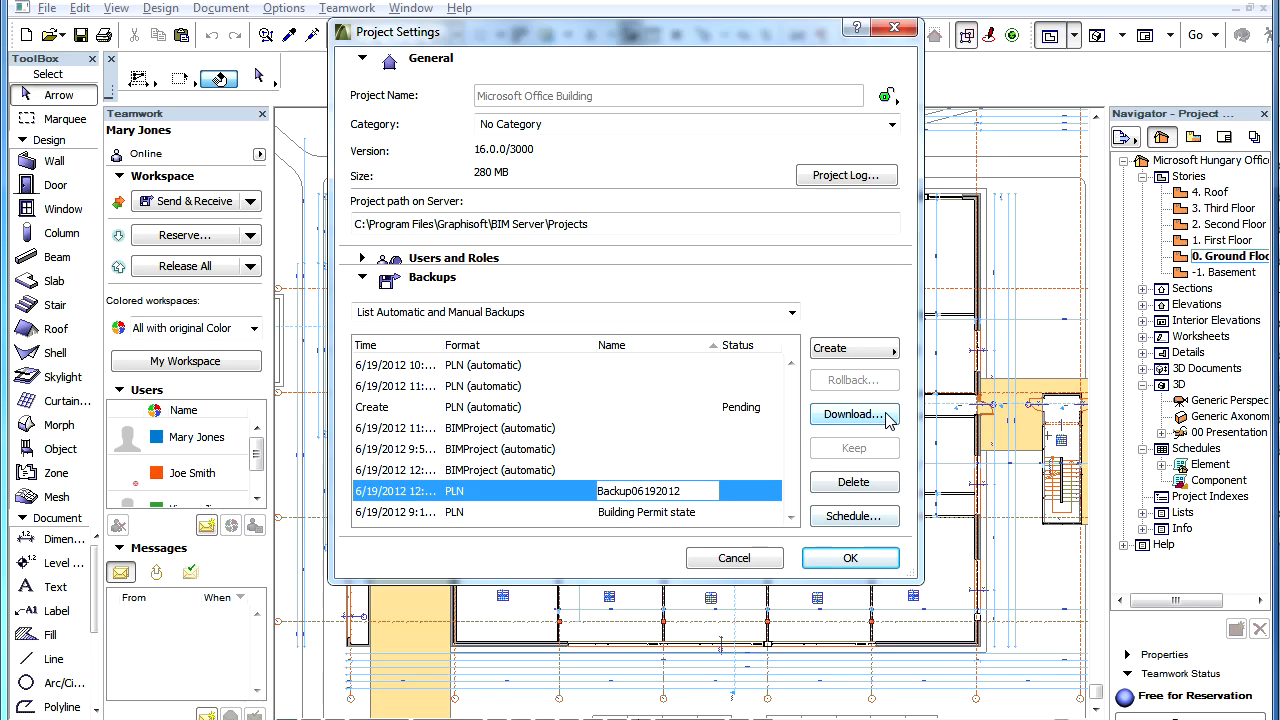